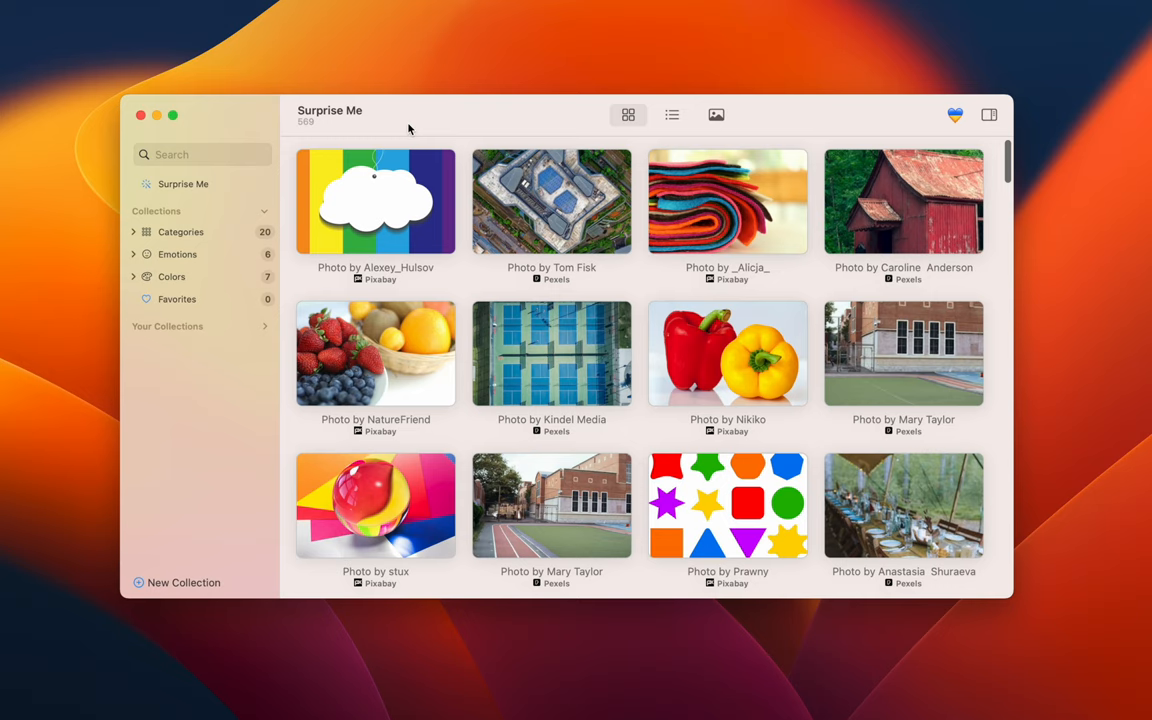
mouse_move(238, 172)
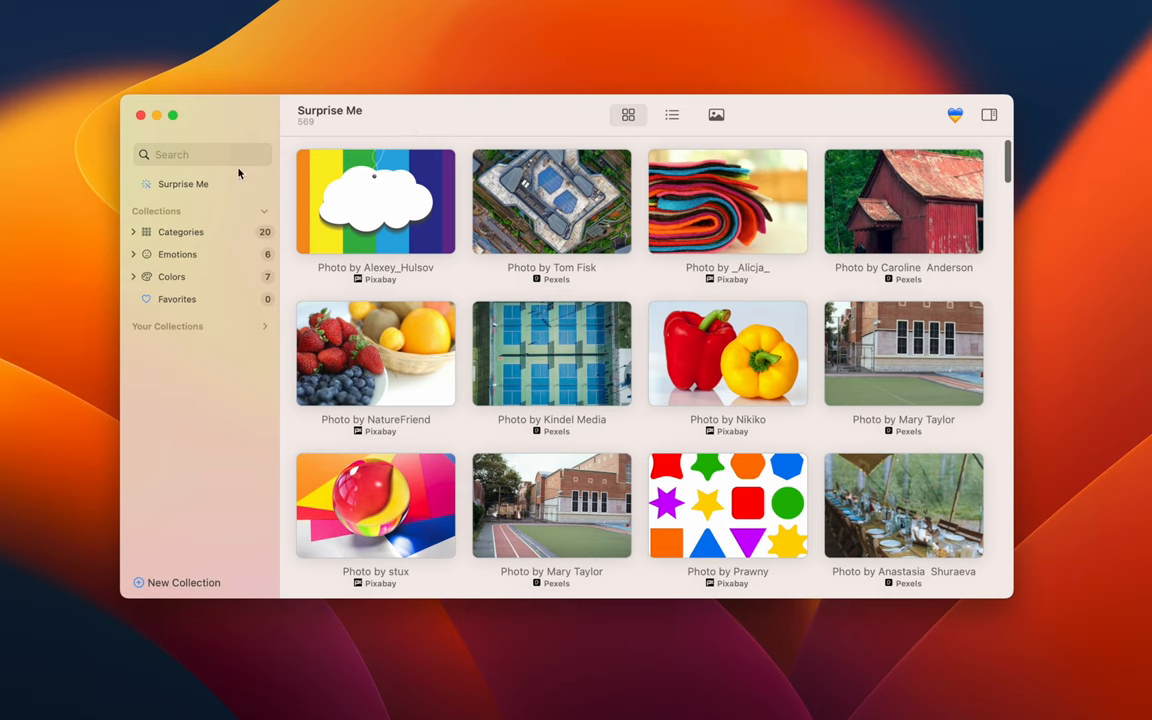
Browse the Animals category photos, then settle on the Backgrounds category grid
left_click(132, 232)
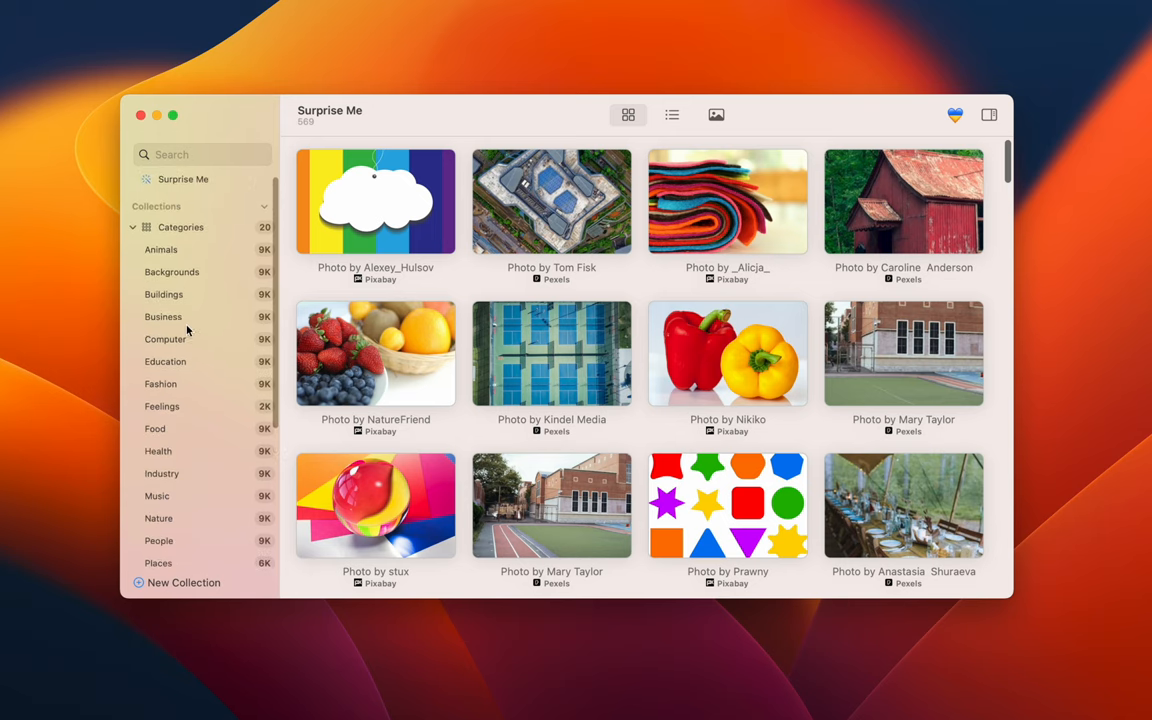
left_click(160, 248)
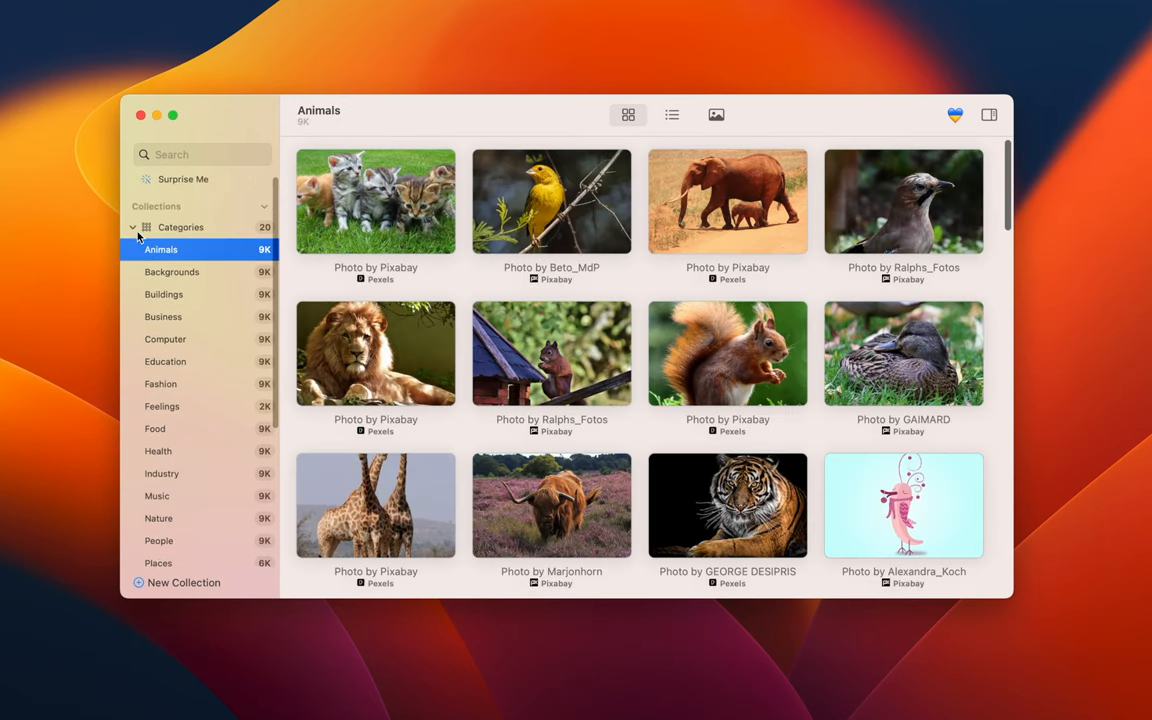
left_click(172, 272)
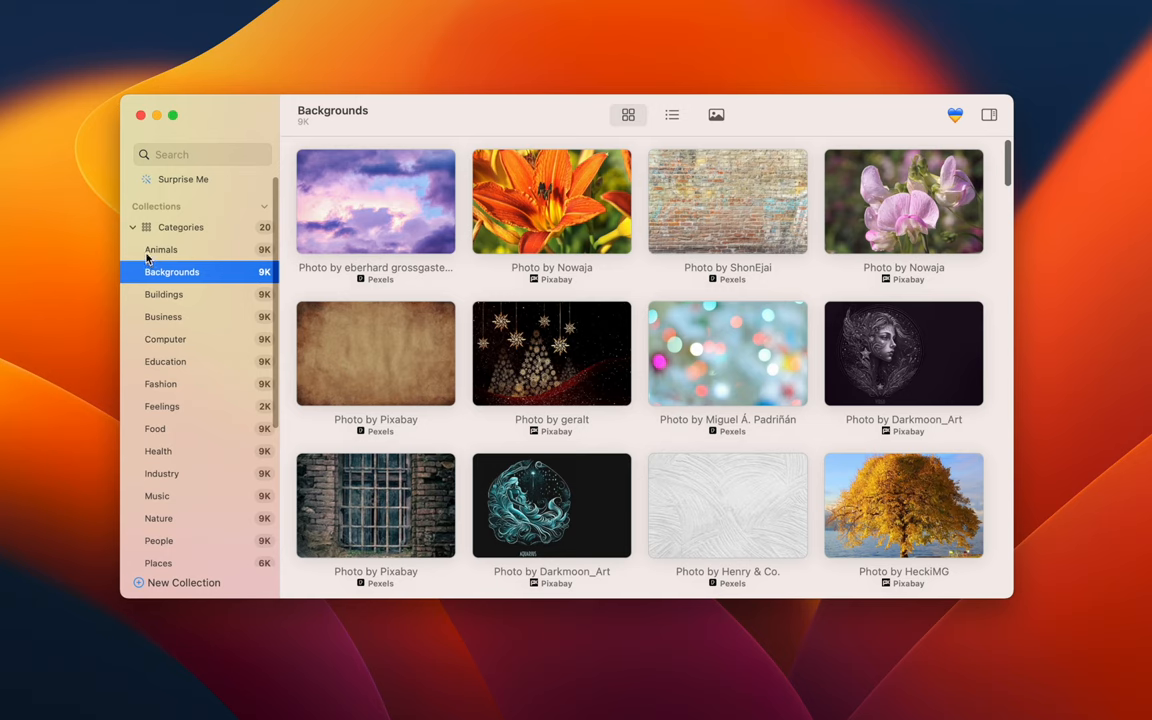
scroll("down", 3)
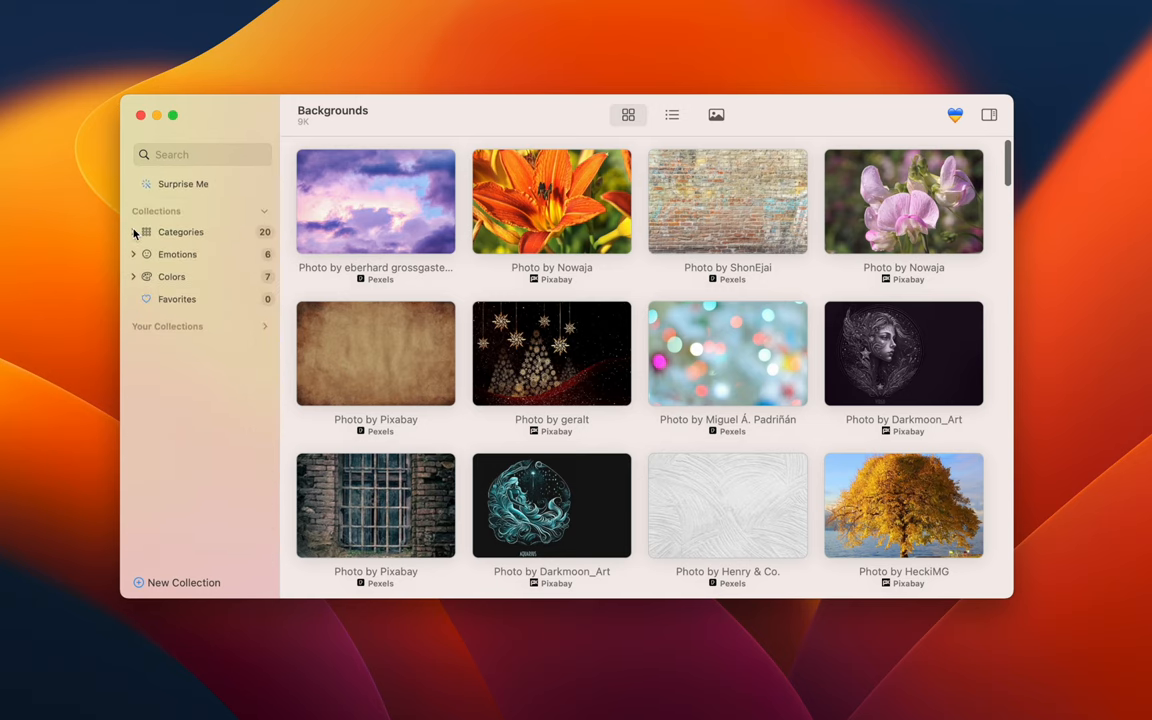
View the Funny emotion photos, then the Black colour photos, before switching to the Softorino site
left_click(132, 254)
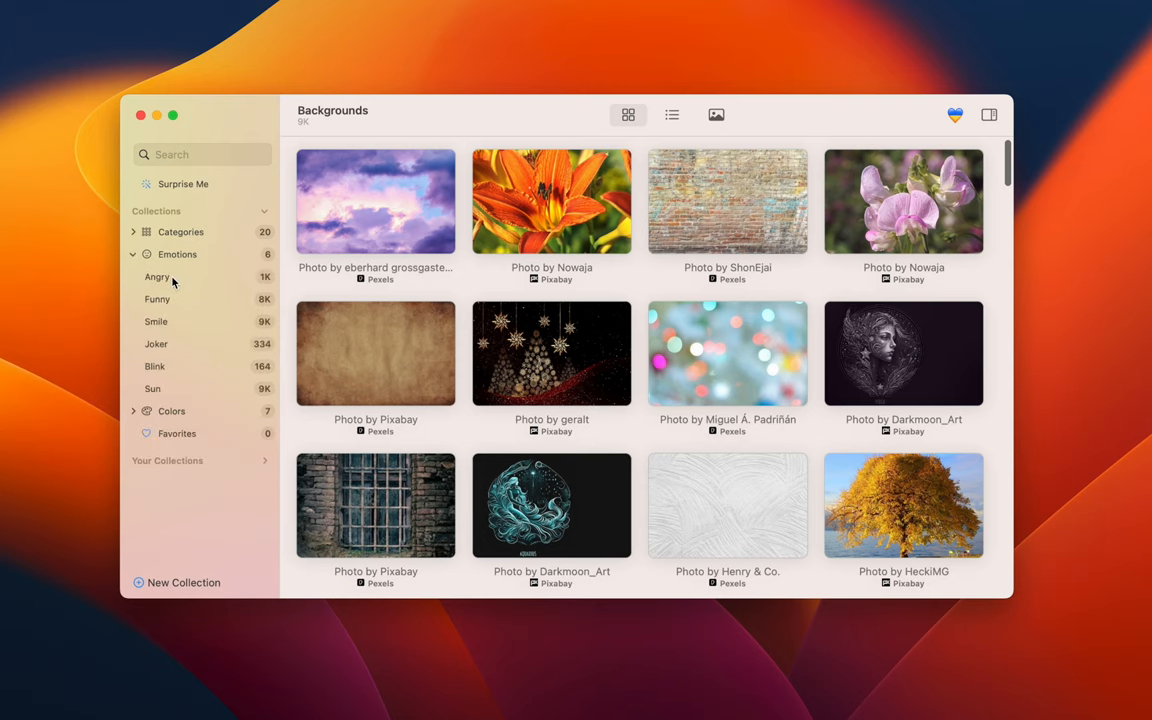
left_click(156, 276)
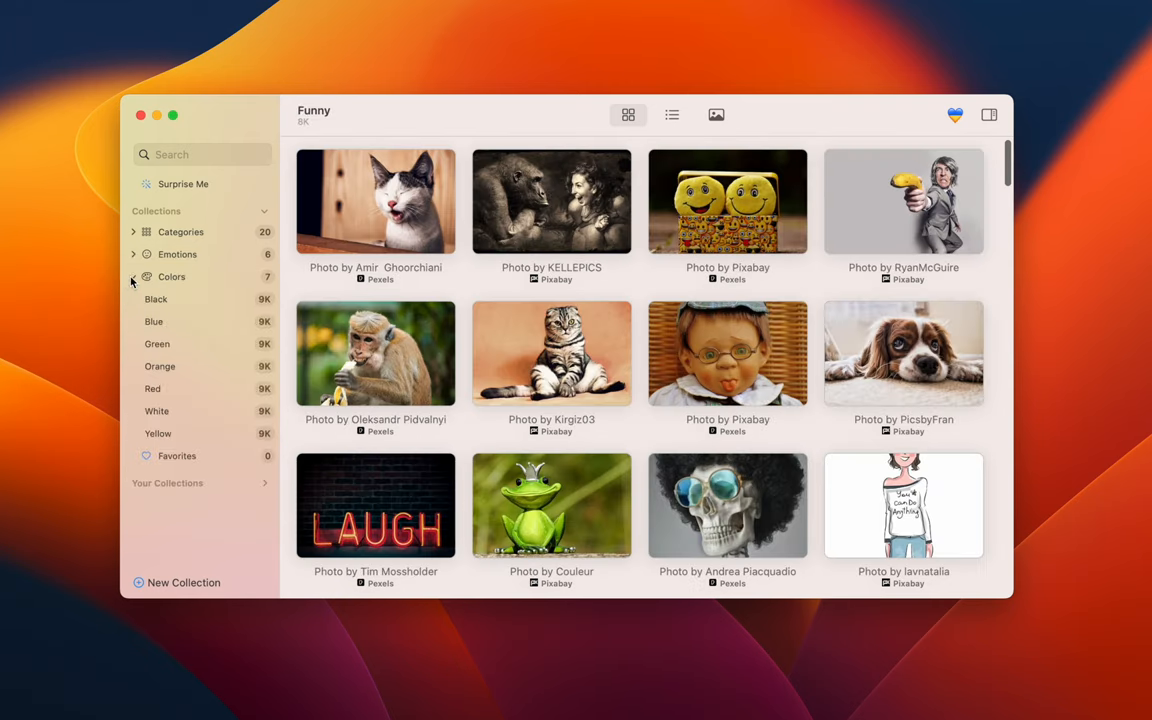
left_click(156, 300)
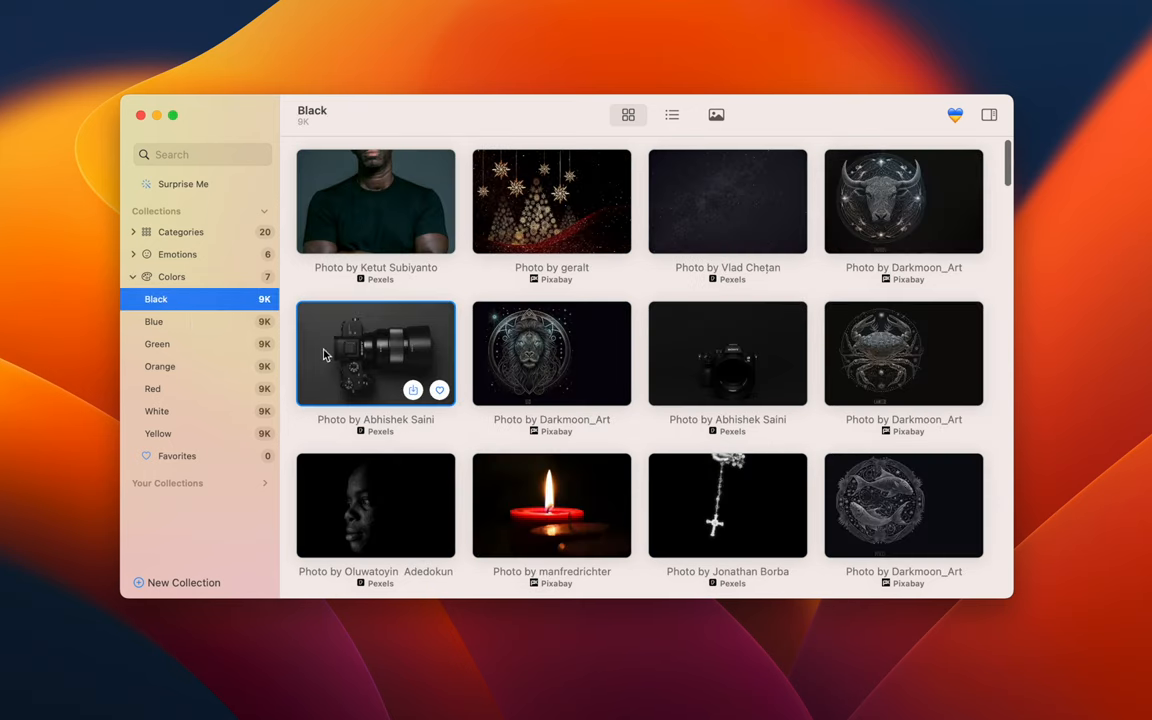
left_click(376, 352)
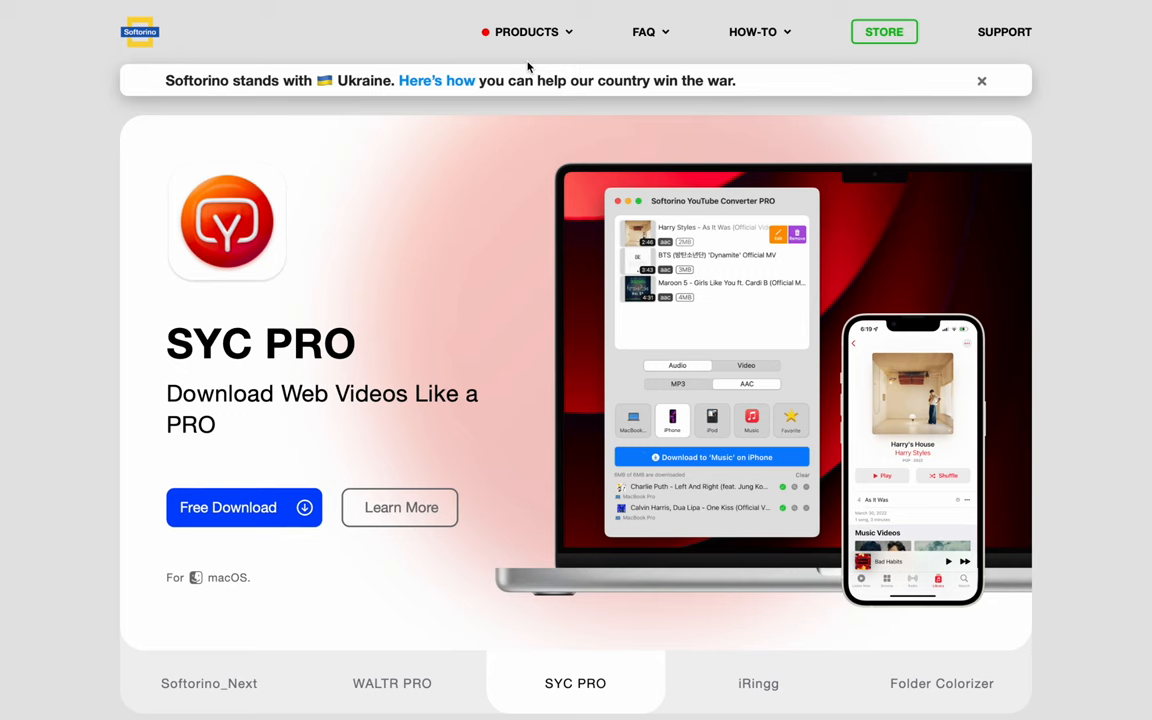
Start the free PicFindr download from its product page and look over the thank-you page
left_click(528, 32)
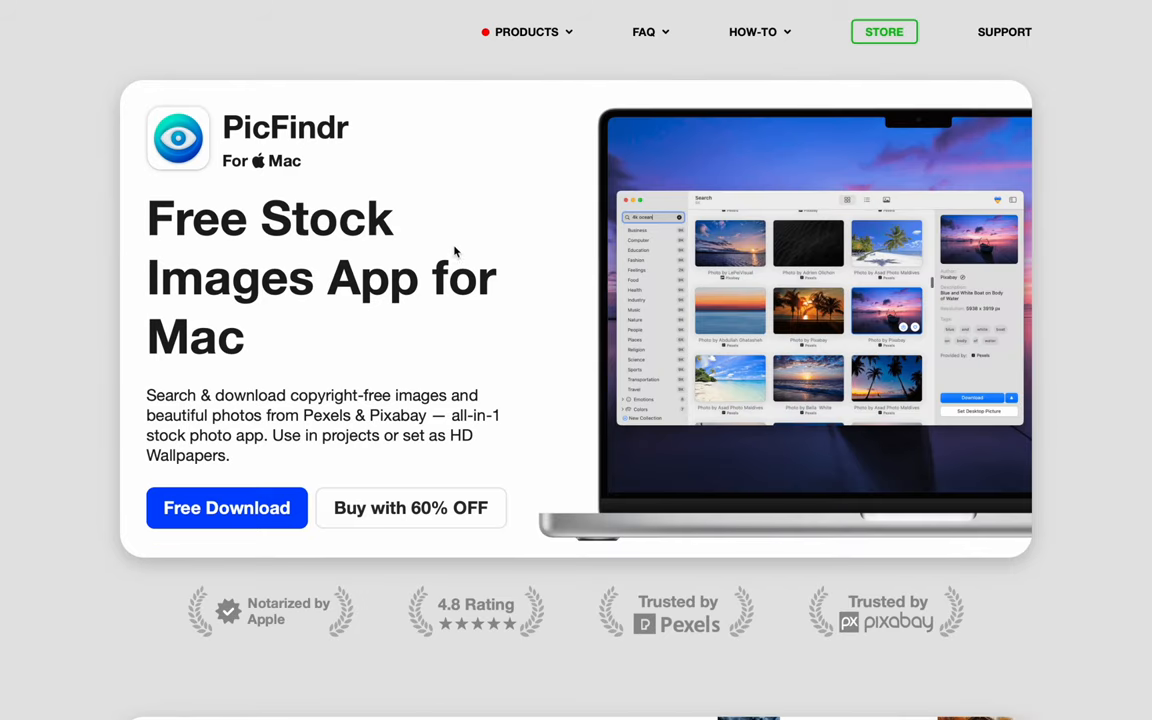
left_click(226, 508)
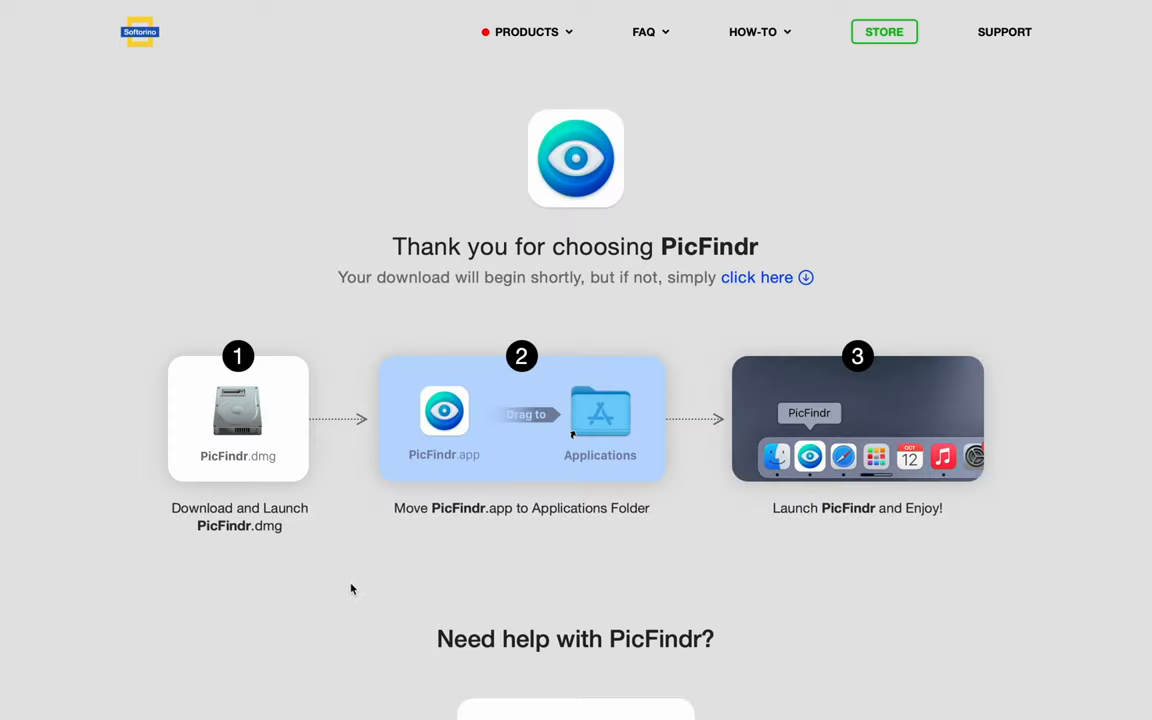
scroll("down", 3)
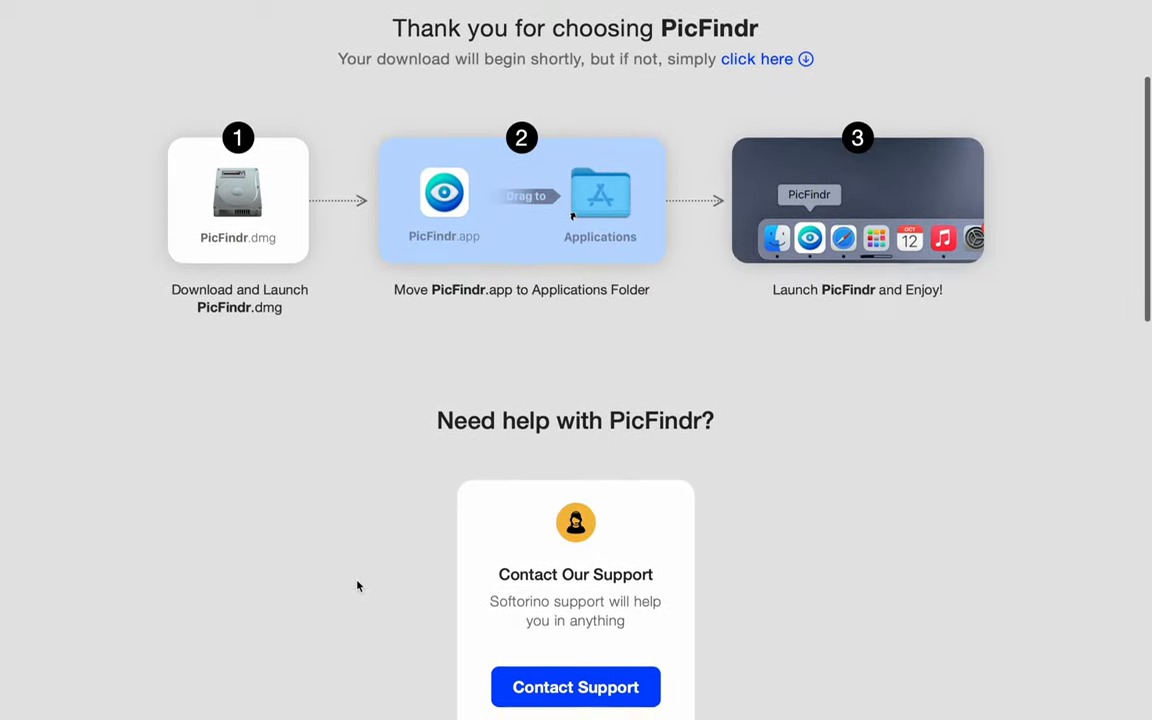
scroll("down", 3)
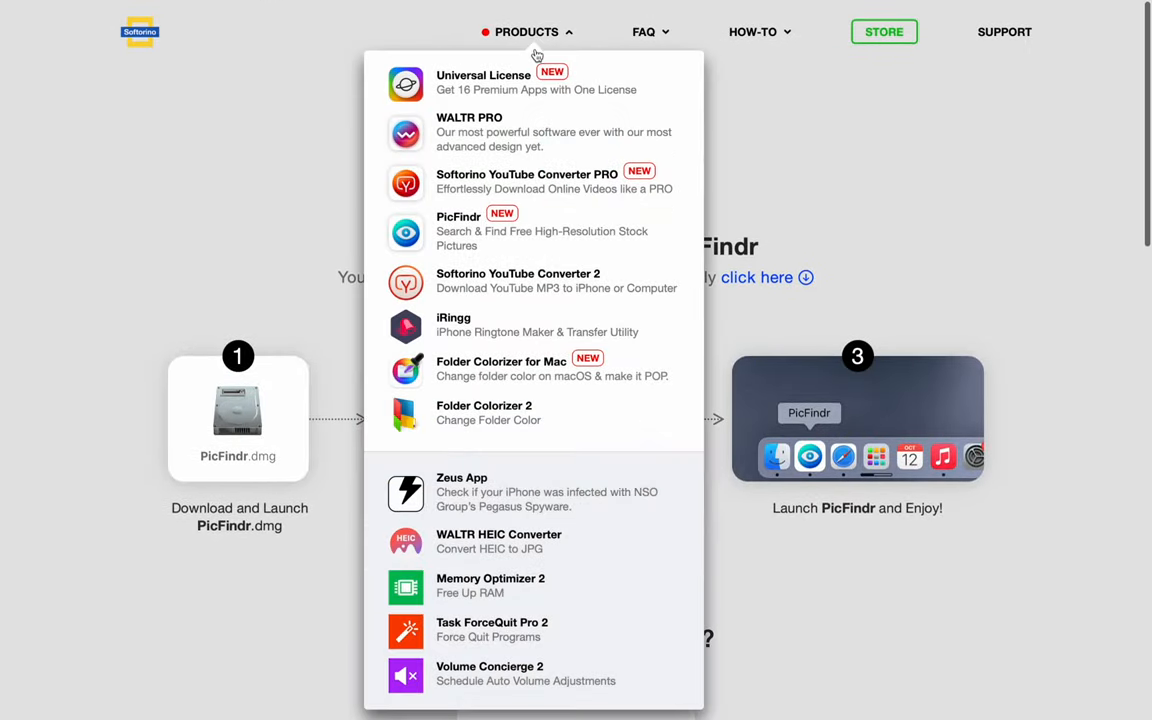
Go to the Universal License page and bring its grid of sixteen included apps into view
left_click(484, 82)
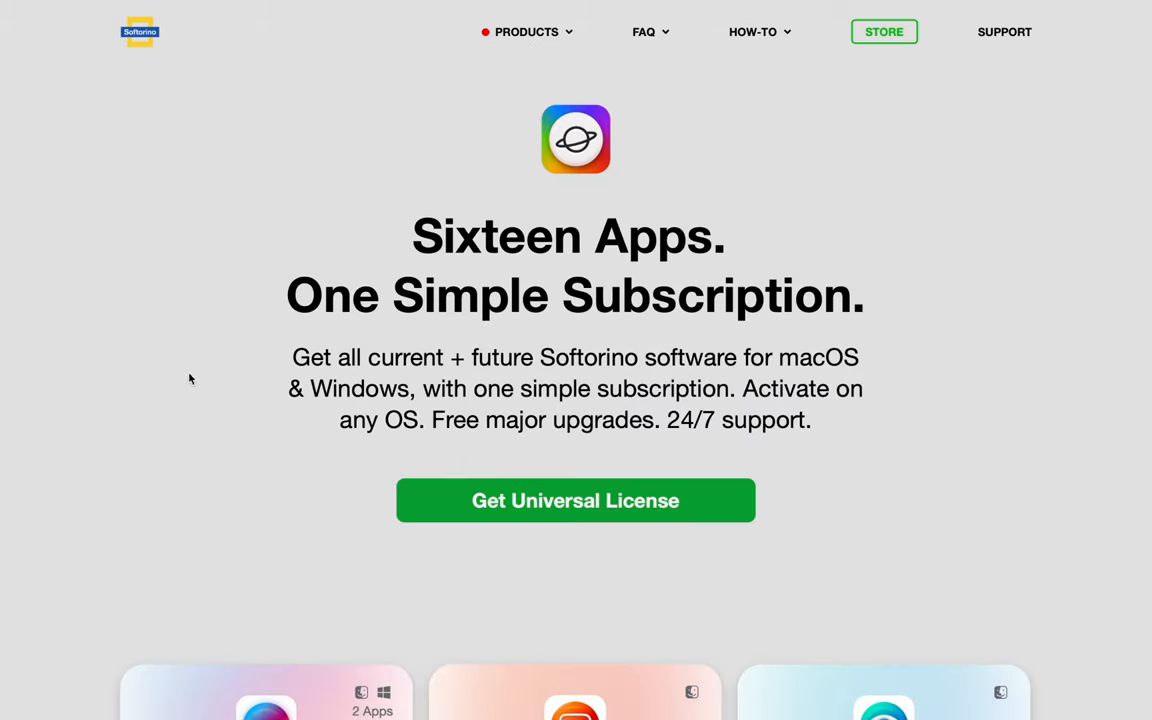
scroll("down", 3)
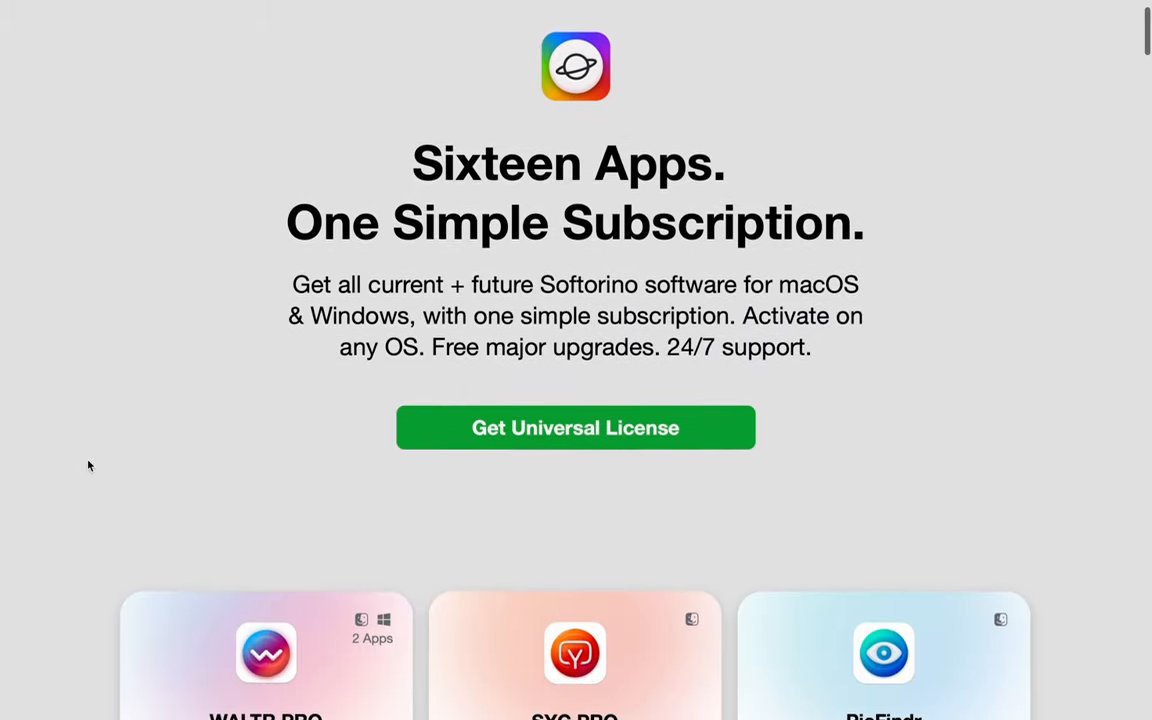
scroll("down", 3)
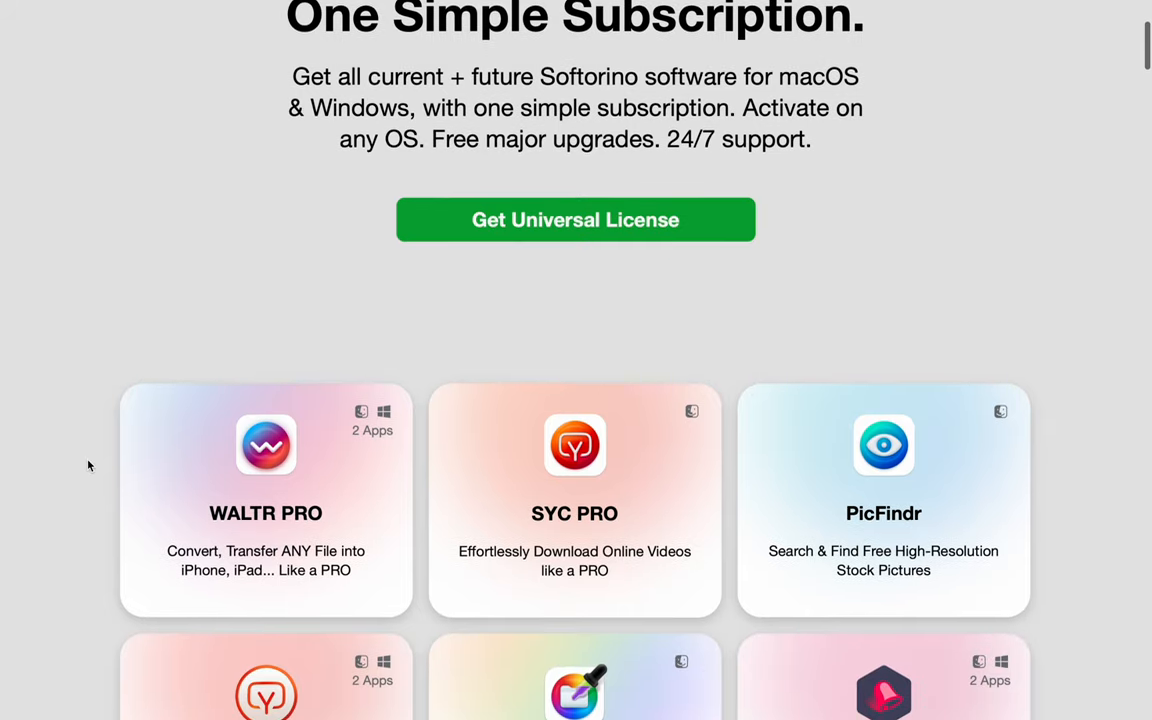
scroll("down", 3)
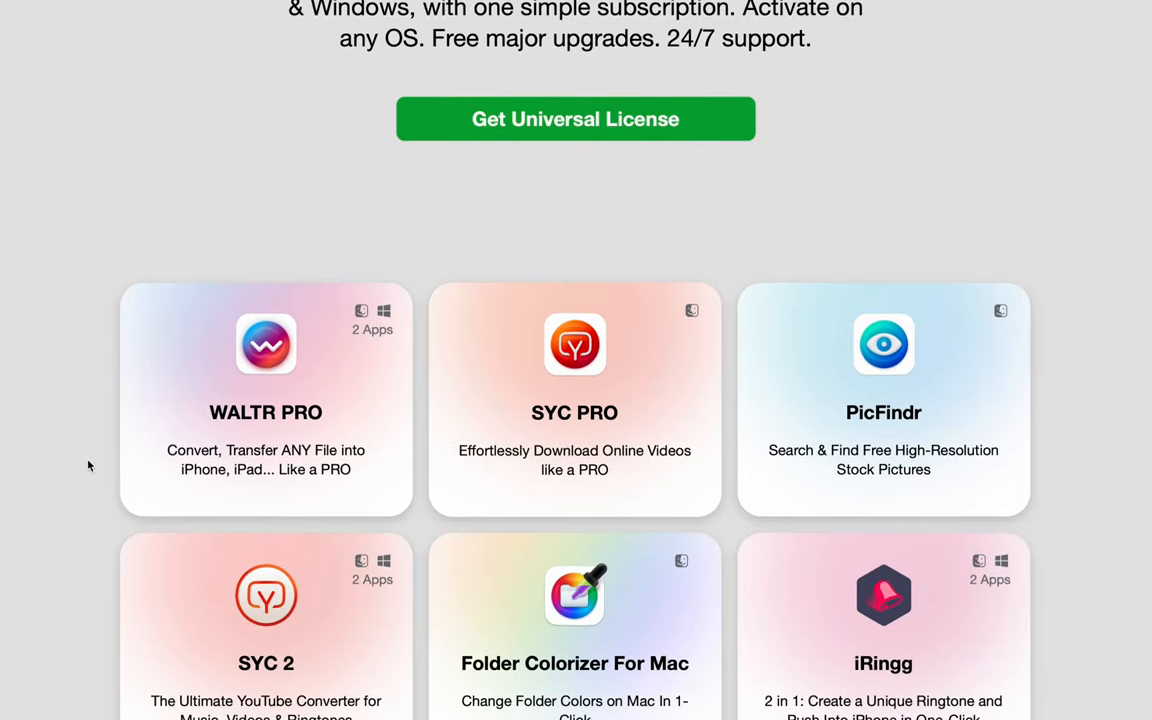
scroll("down", 3)
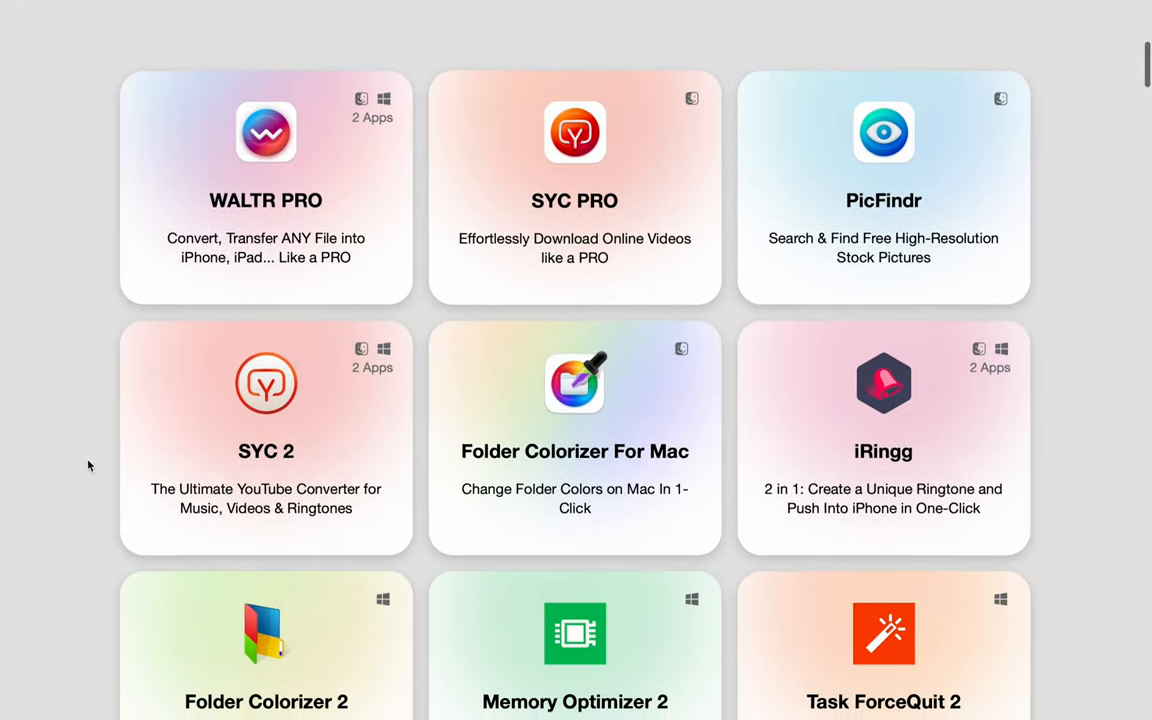